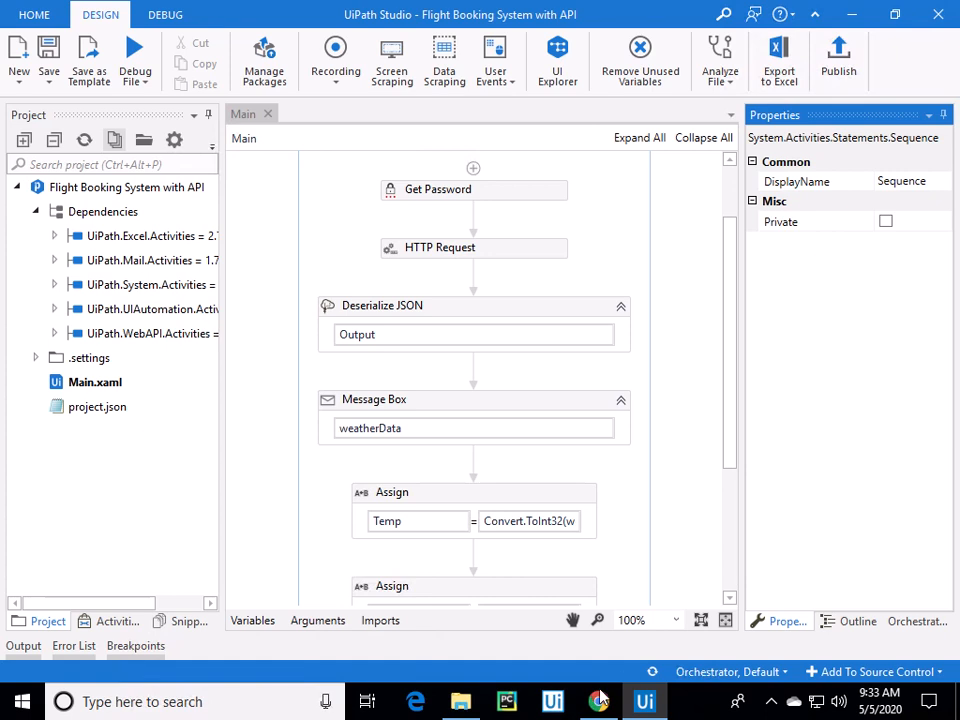
- Switch to the Dialogflow tab showing the Get weather data intent's training phrases
click(592, 702)
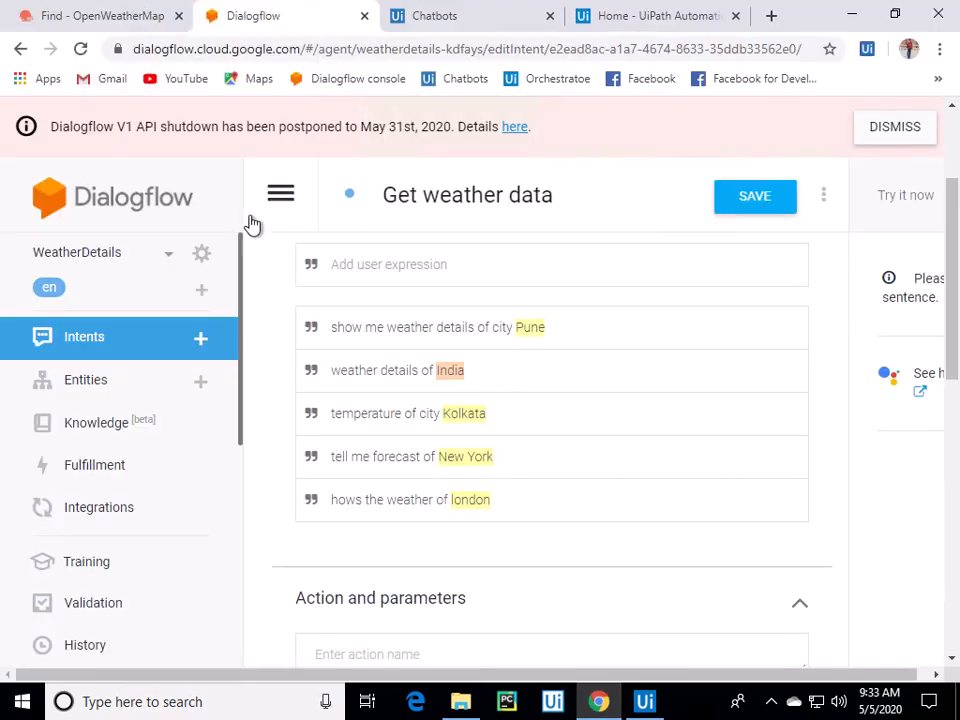
mouse_move(267, 382)
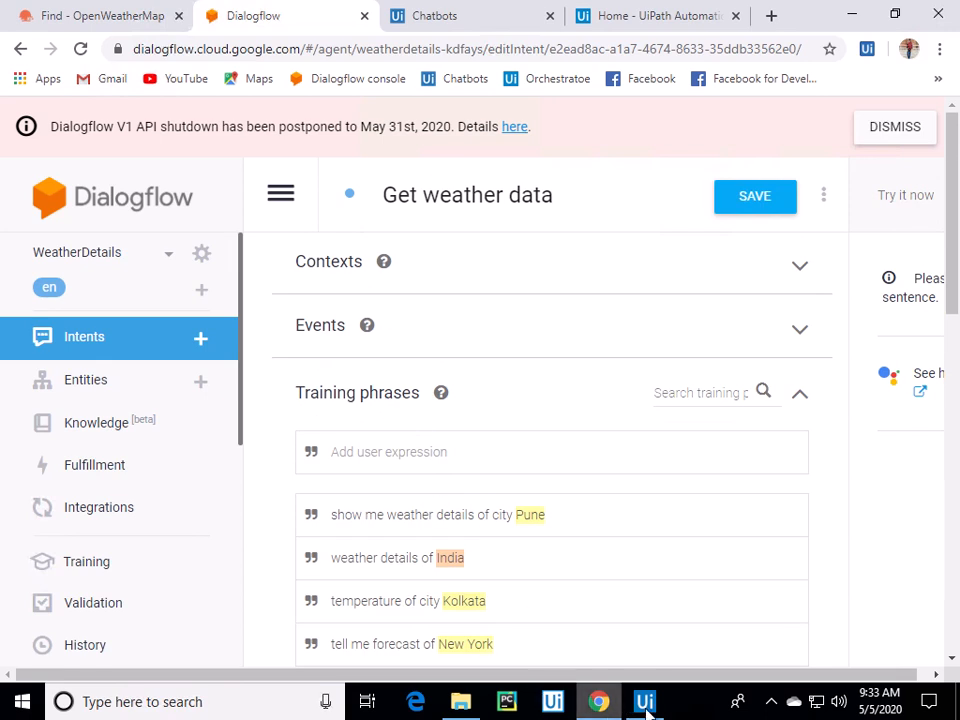
click(642, 703)
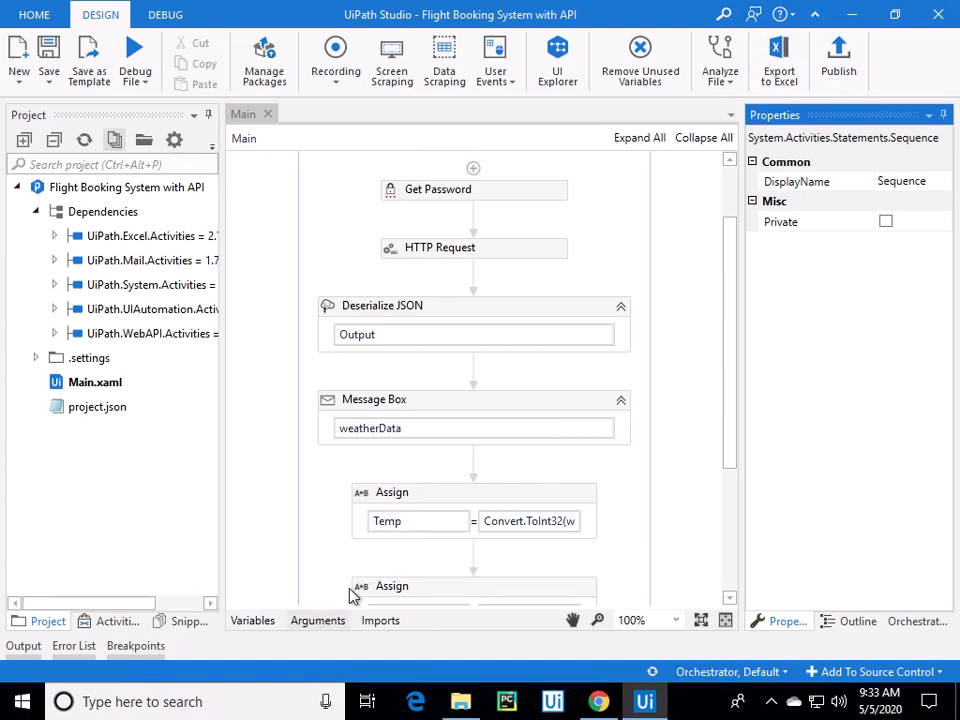
click(317, 620)
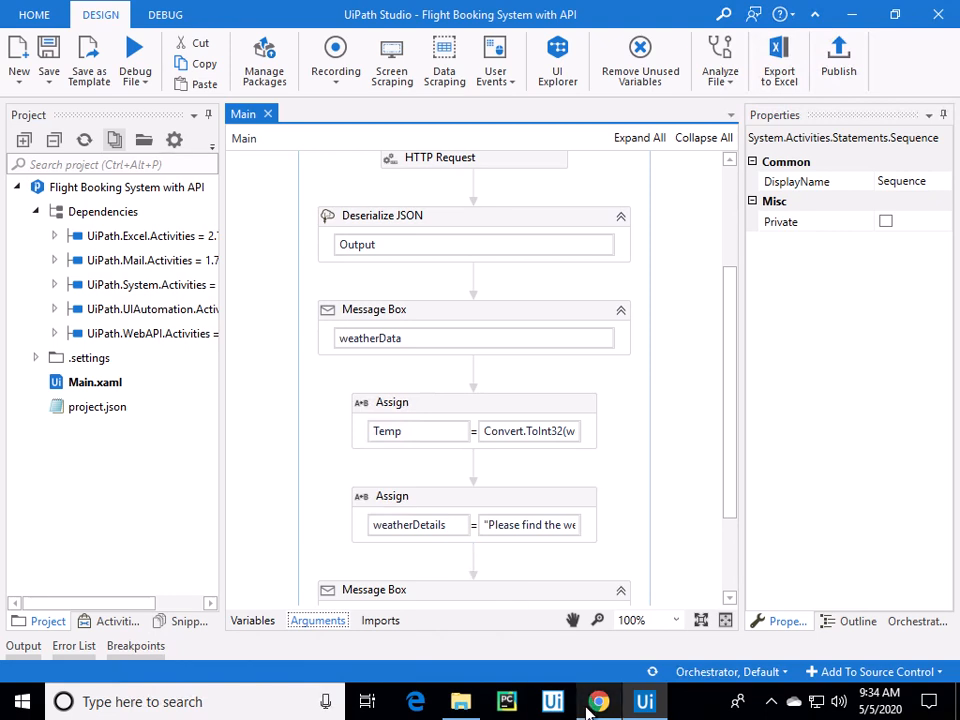
click(586, 701)
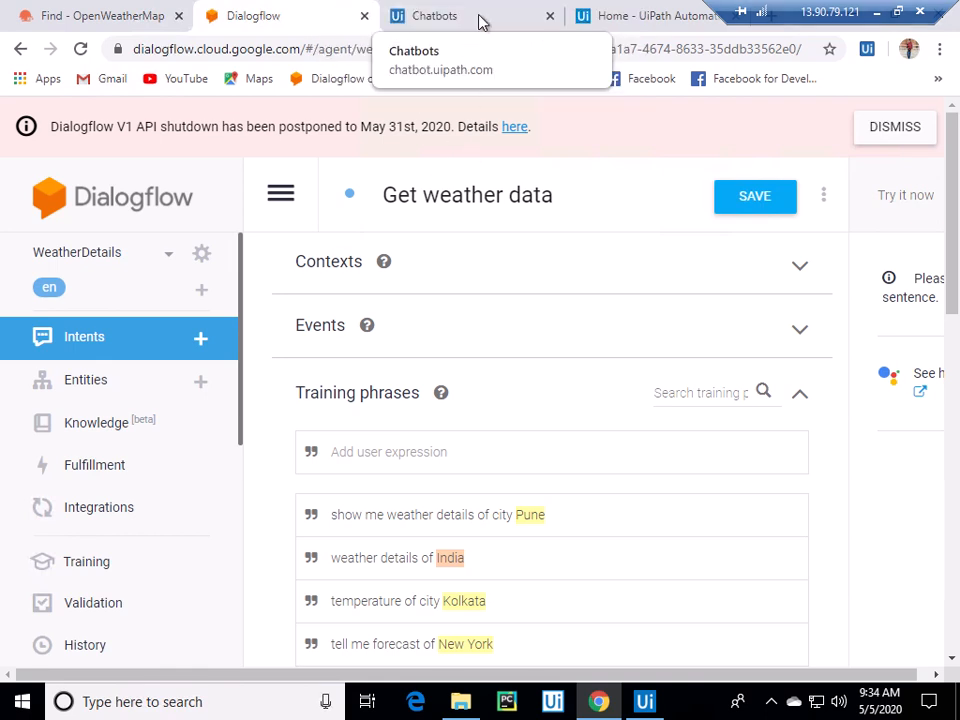
- Review the Weather Datta bot's connections, its Get weather data mapping, and its launch channels
click(435, 15)
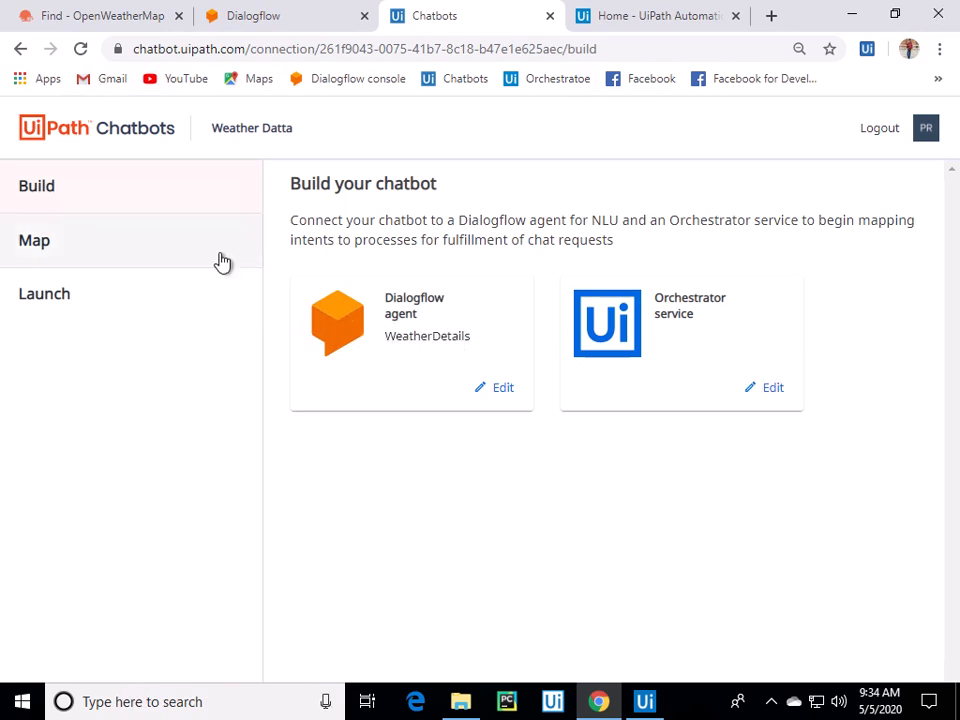
click(34, 240)
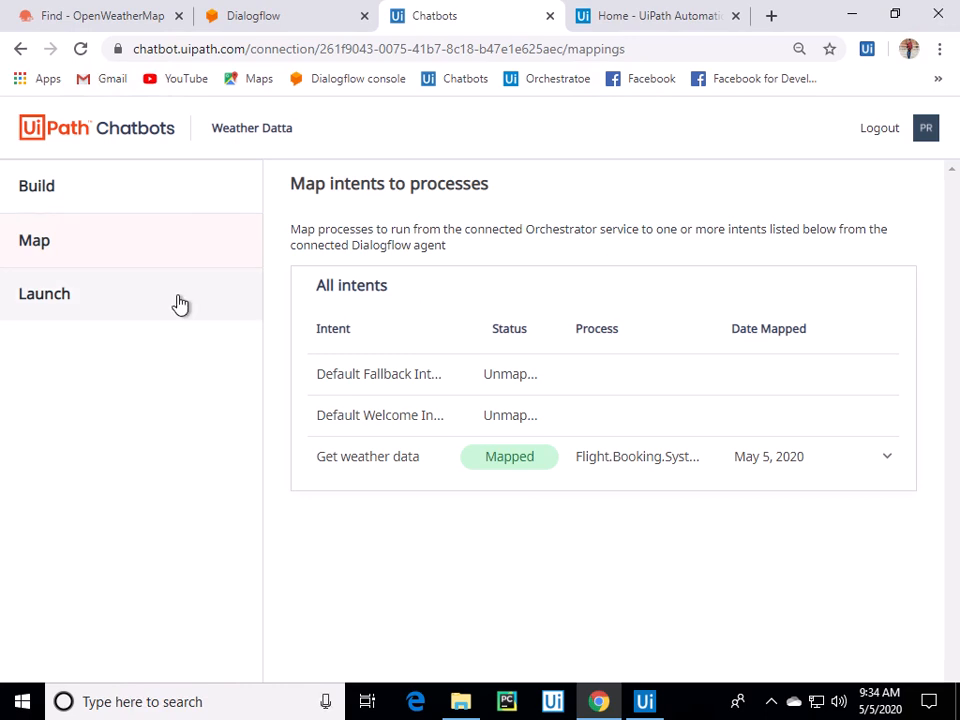
click(44, 293)
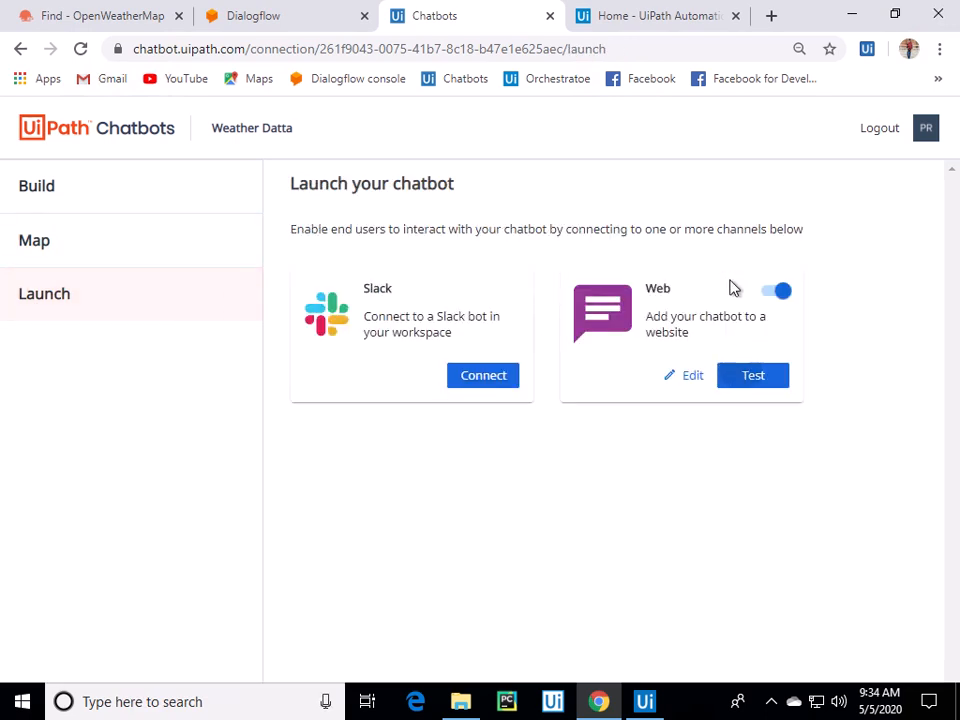
- Start the Web channel test chat and bring up the conversation window
click(752, 375)
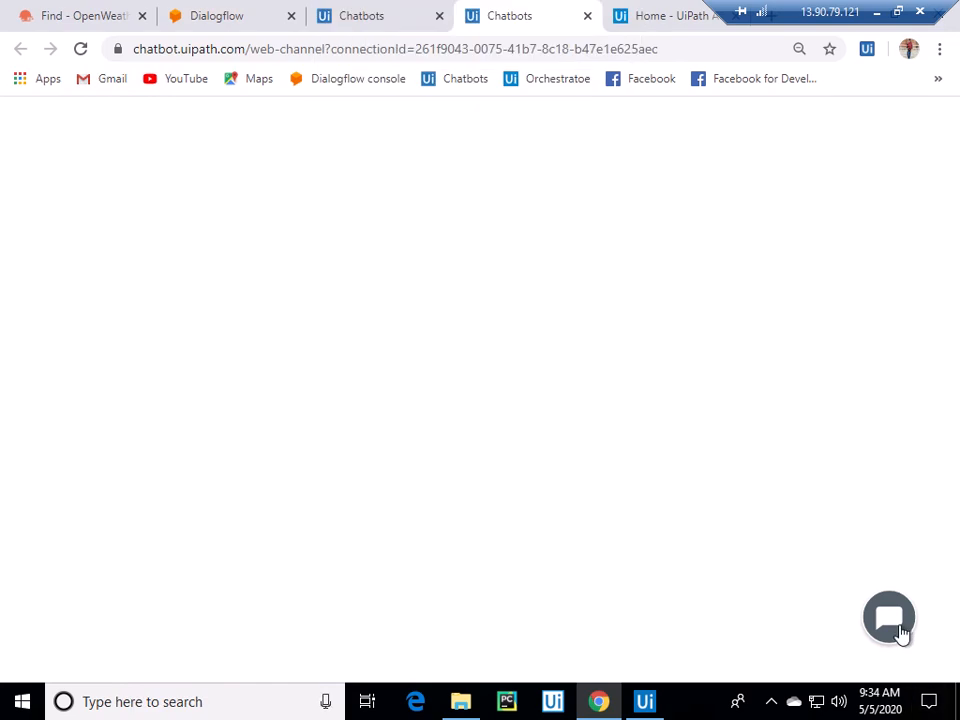
click(888, 617)
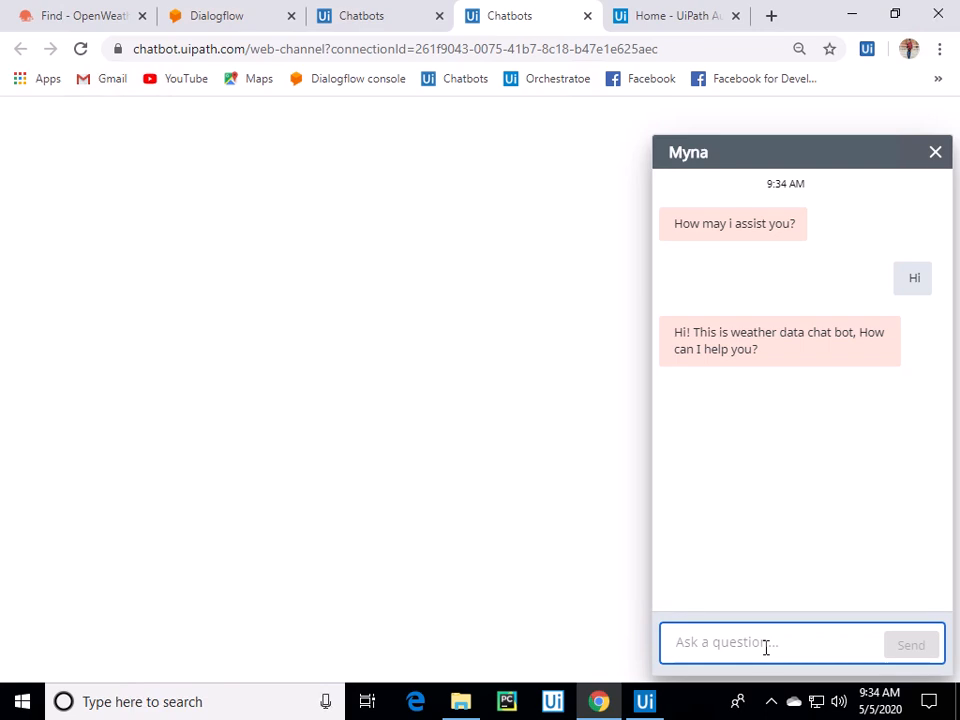
- Send the message 'Show me weather details of Mumbai' to the bot
text(Show)
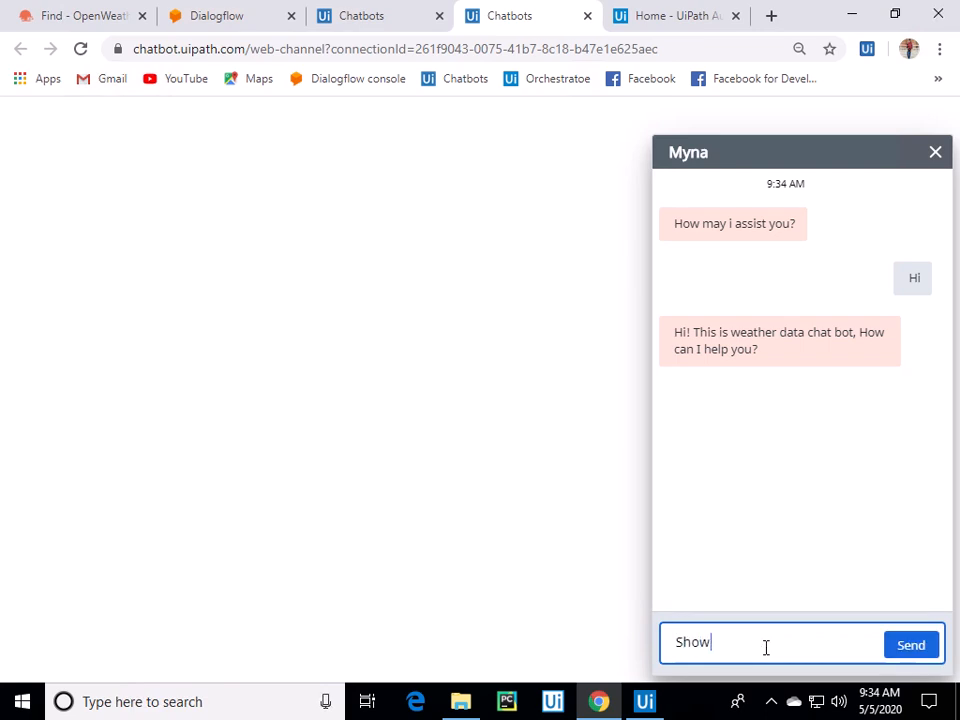
text(me weather details)
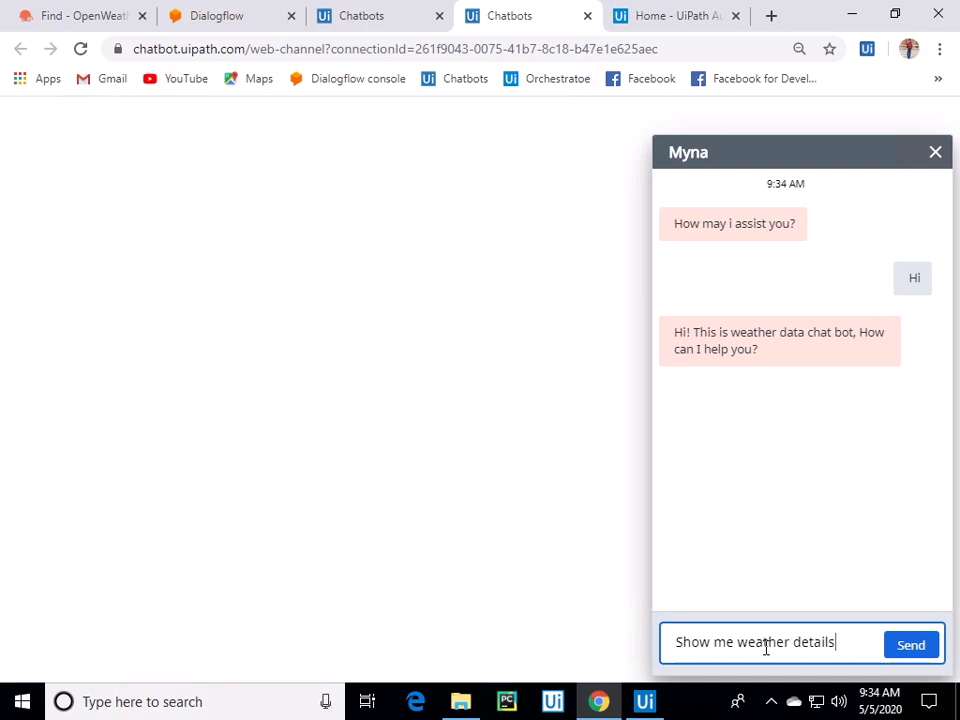
text(of)
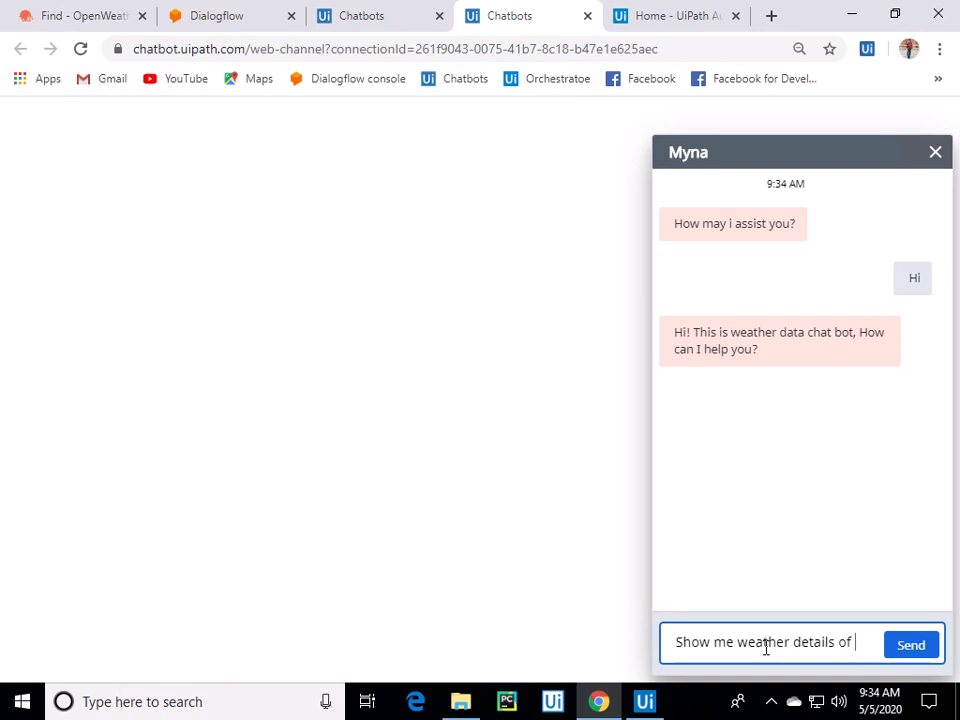
text(Mu)
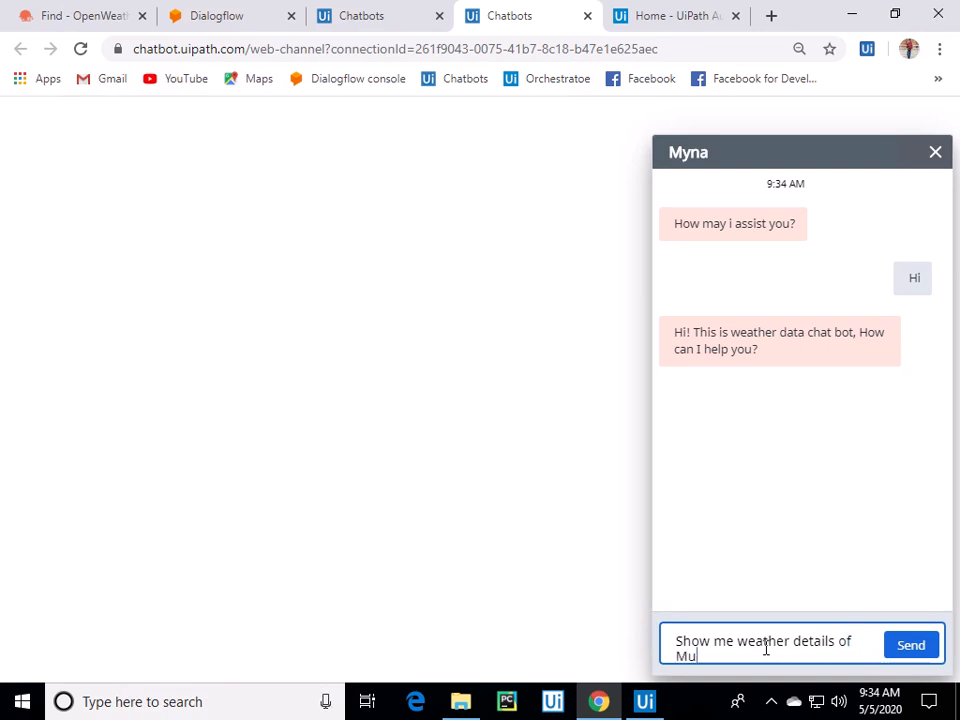
click(911, 644)
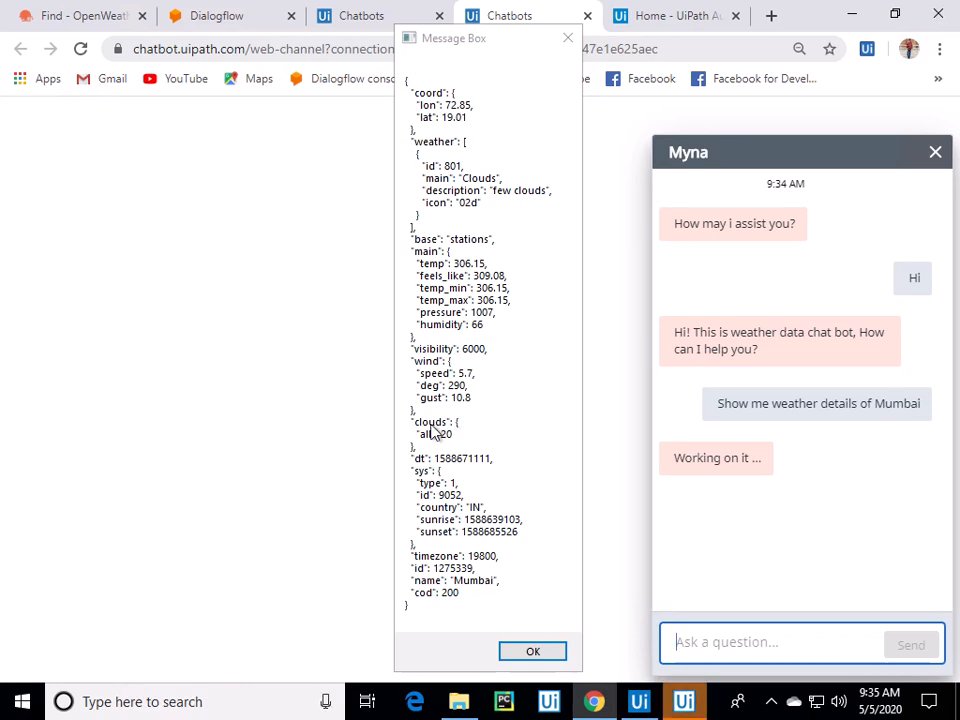
mouse_move(450, 562)
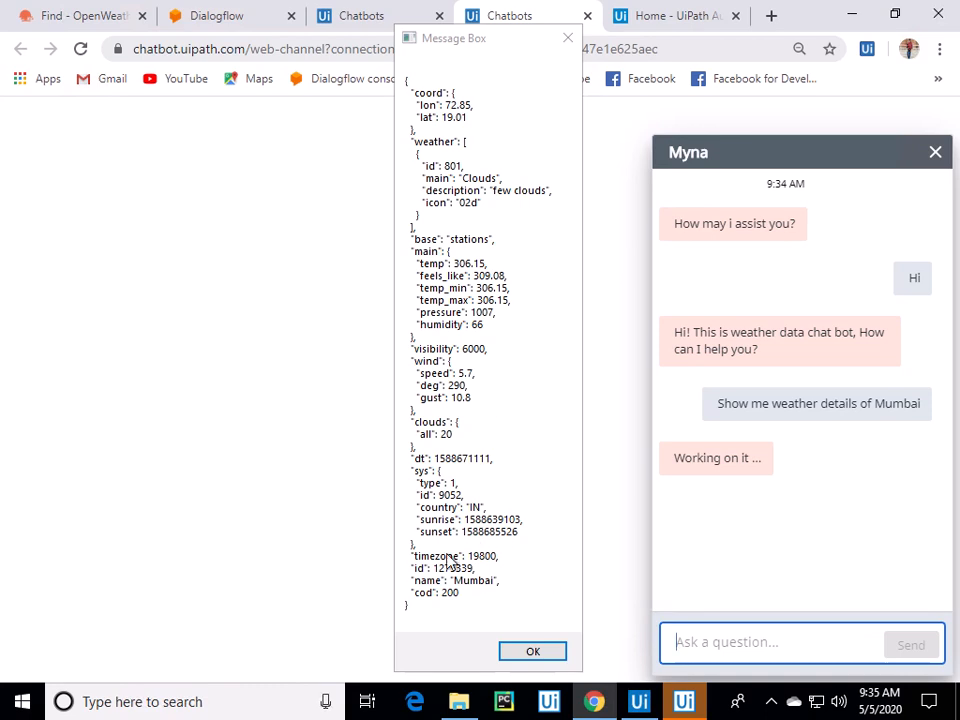
mouse_move(513, 607)
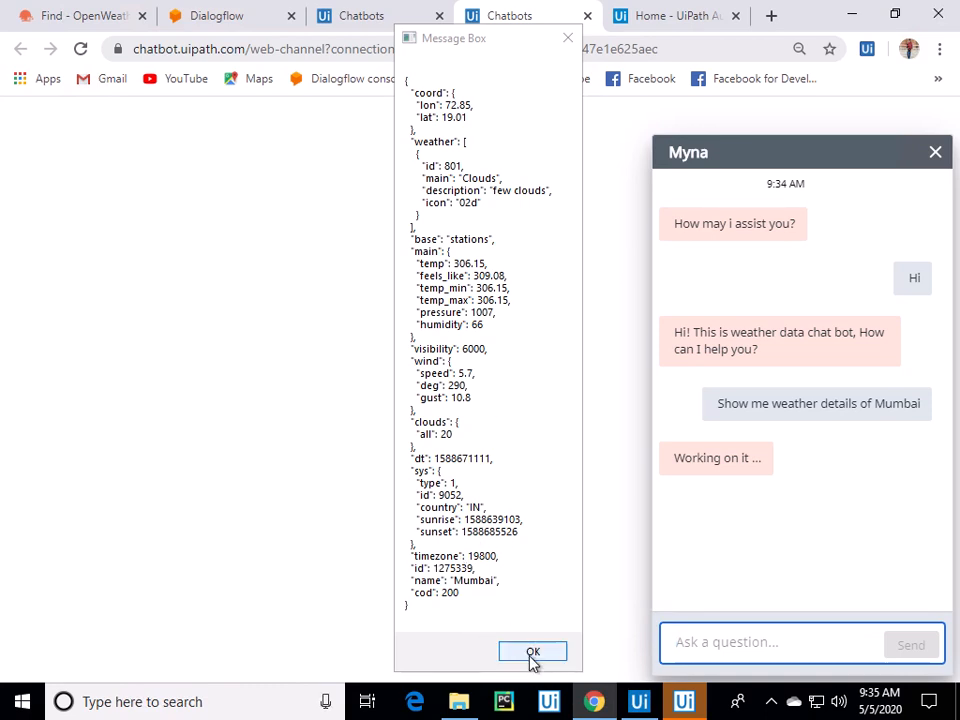
- Dismiss the raw JSON and formatted message boxes so the Mumbai weather reply appears in chat
click(533, 650)
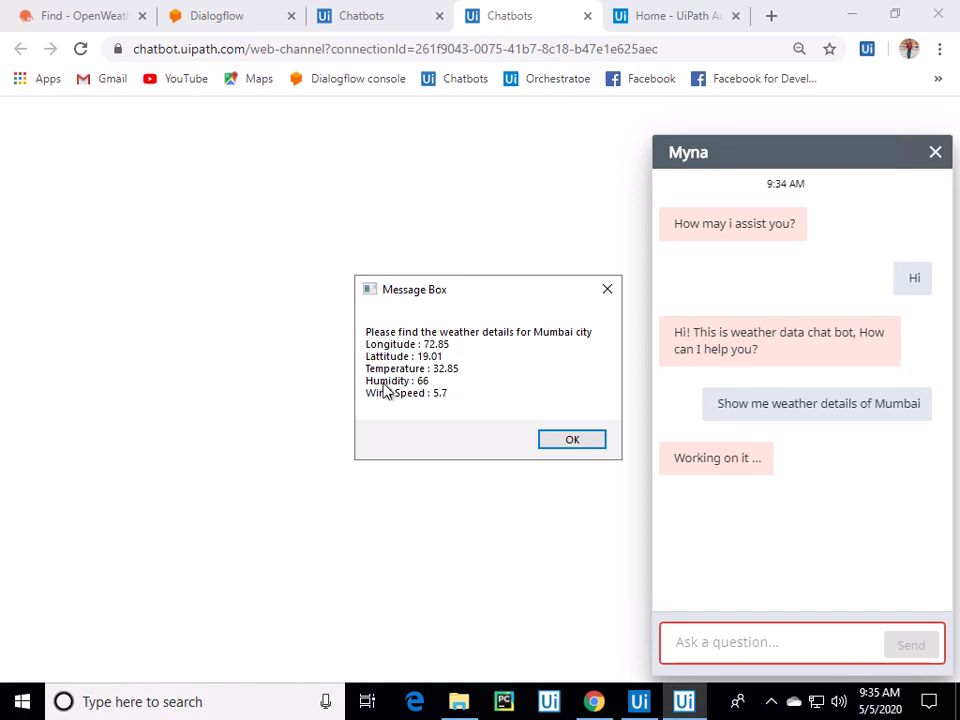
mouse_move(557, 438)
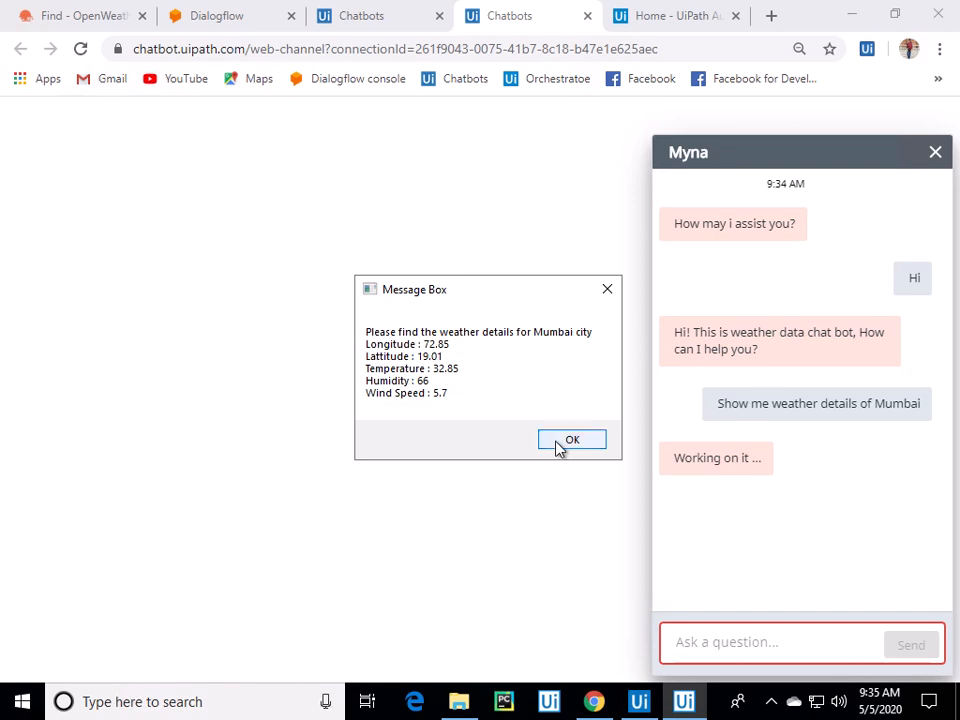
click(572, 439)
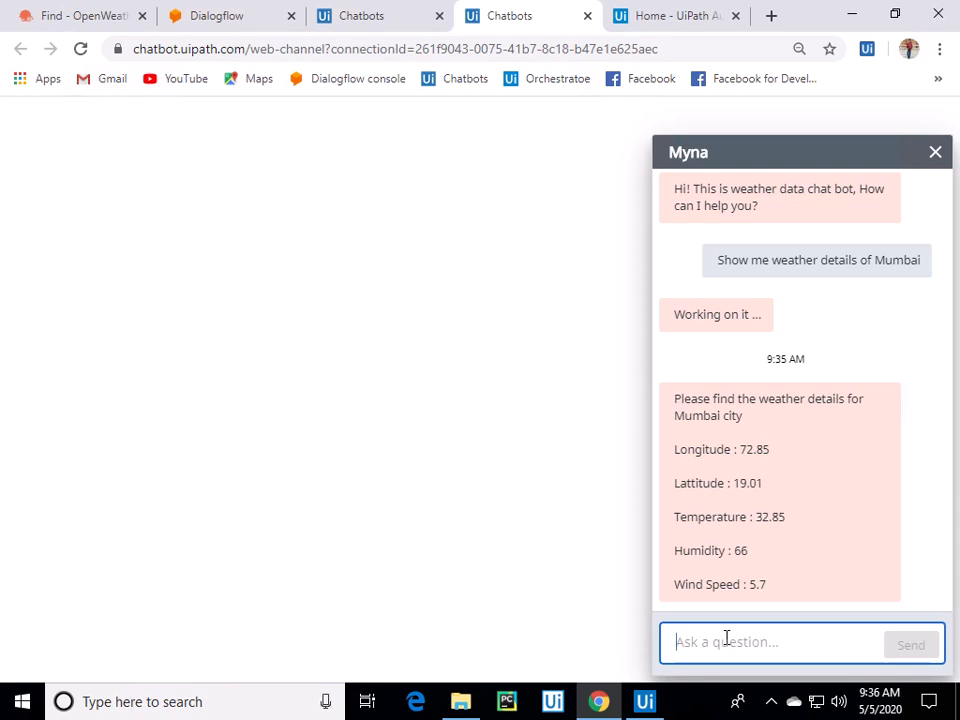
- Send the message 'Show me weather details for India' to the bot
text(Show me)
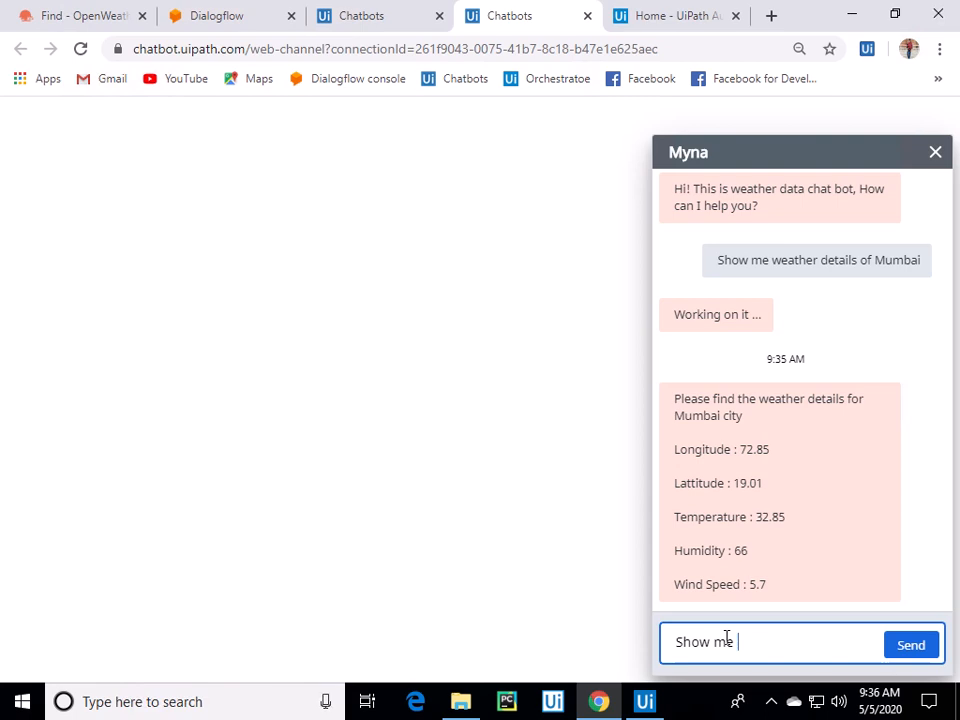
text(weather)
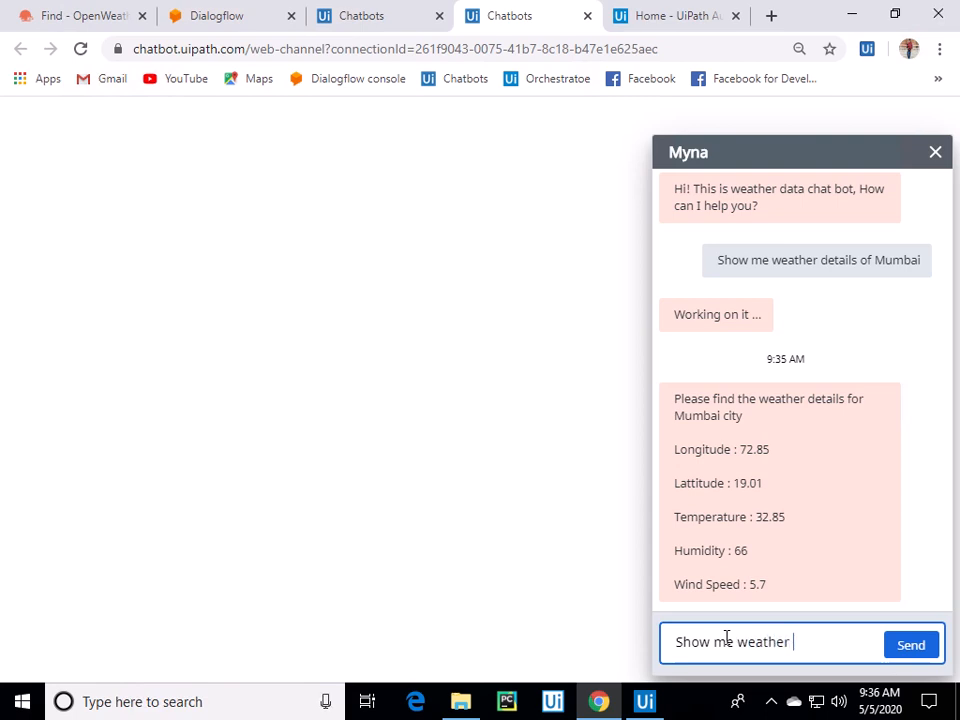
text(details for)
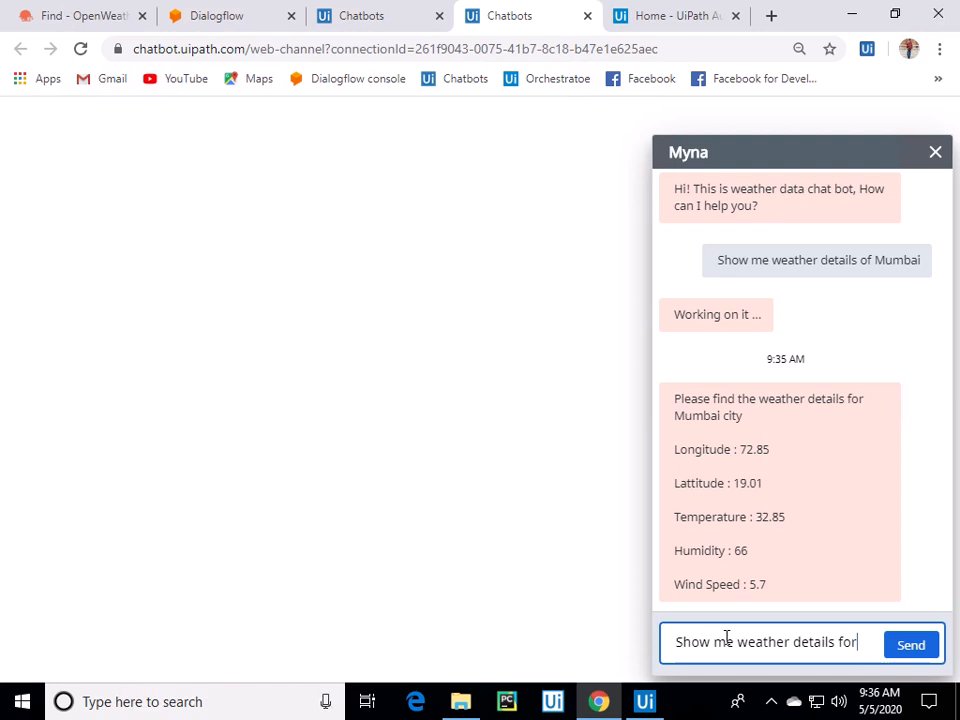
text(India)
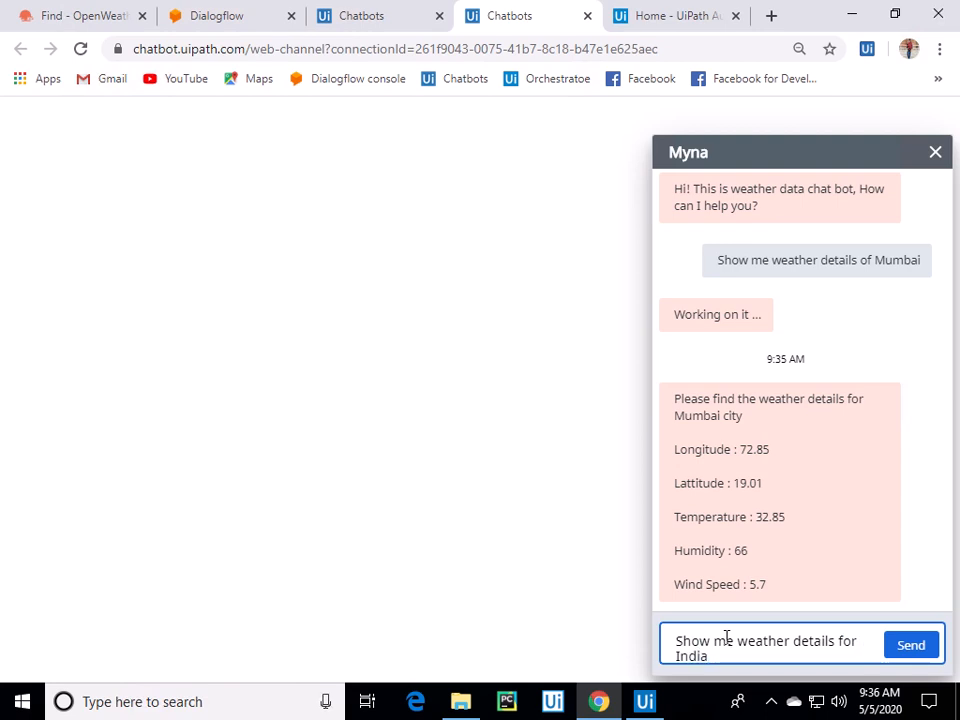
click(912, 643)
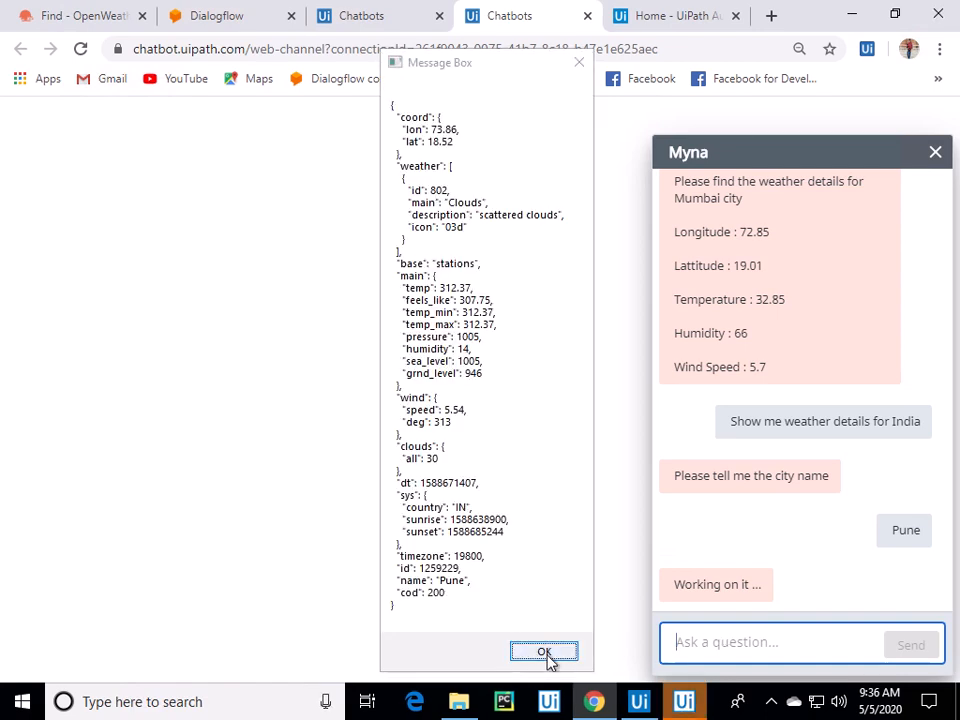
- Dismiss the raw JSON and formatted message boxes so the Pune weather reply appears in chat
click(544, 650)
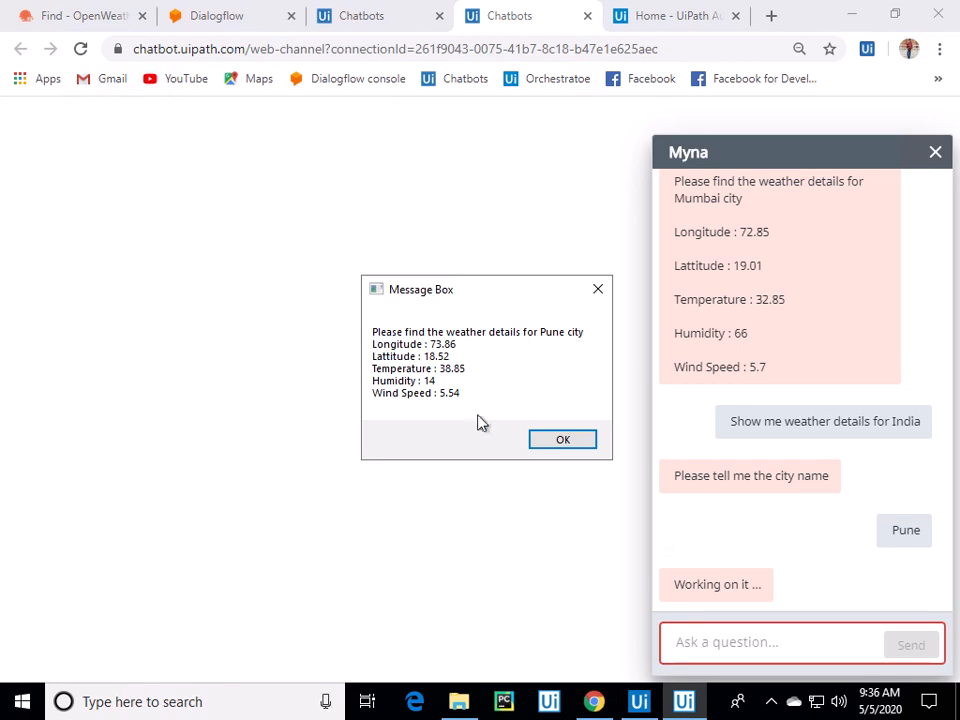
click(562, 439)
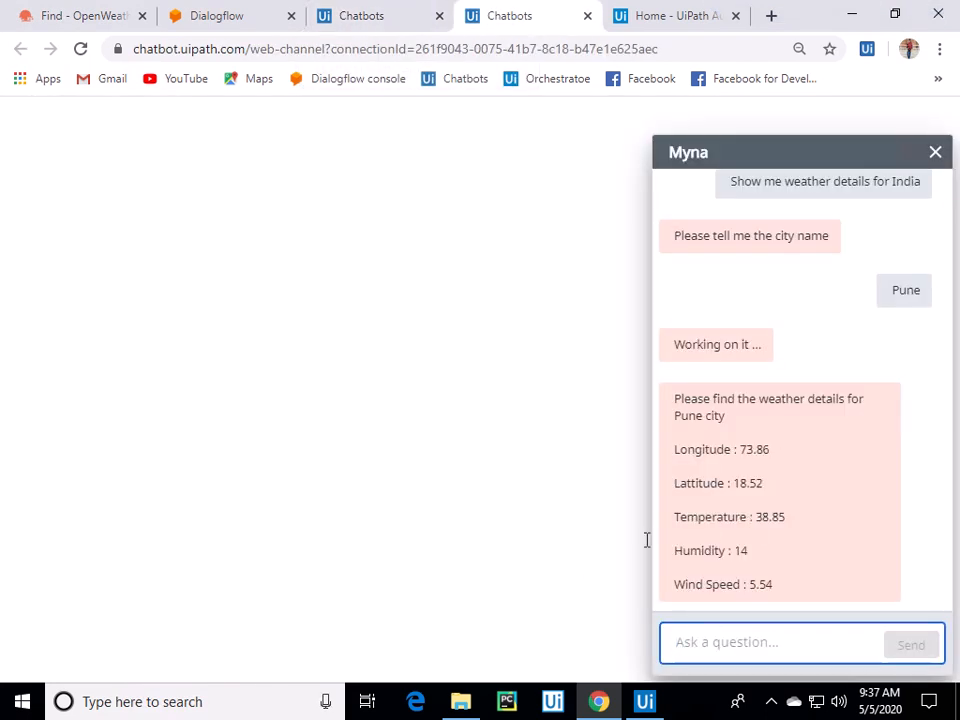
mouse_move(438, 248)
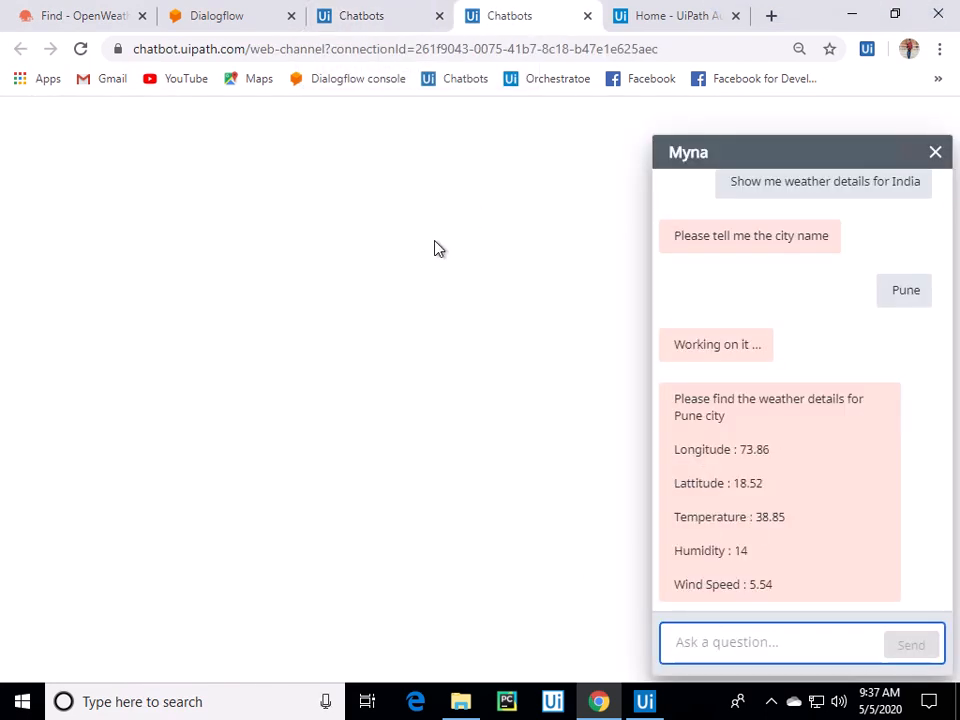